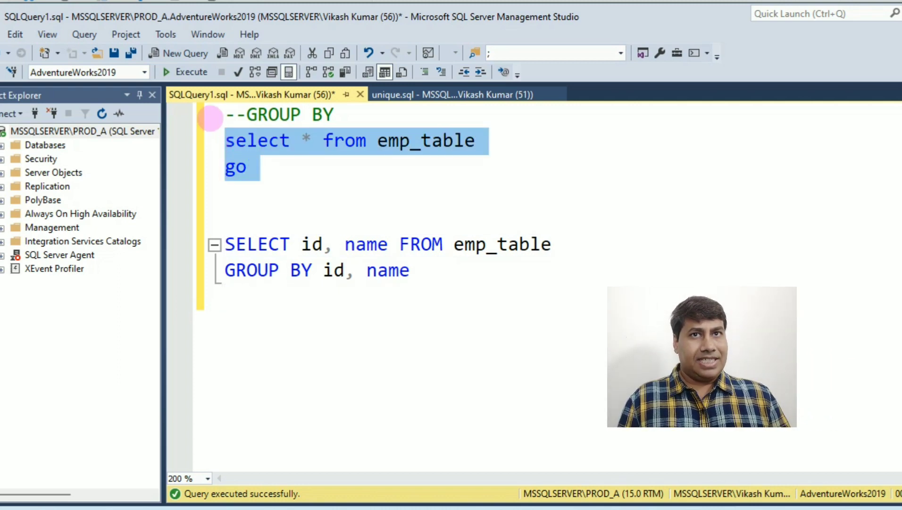
Execute 'select * from emp_table' to return all seven rows, duplicate id/name pairs included
click(186, 72)
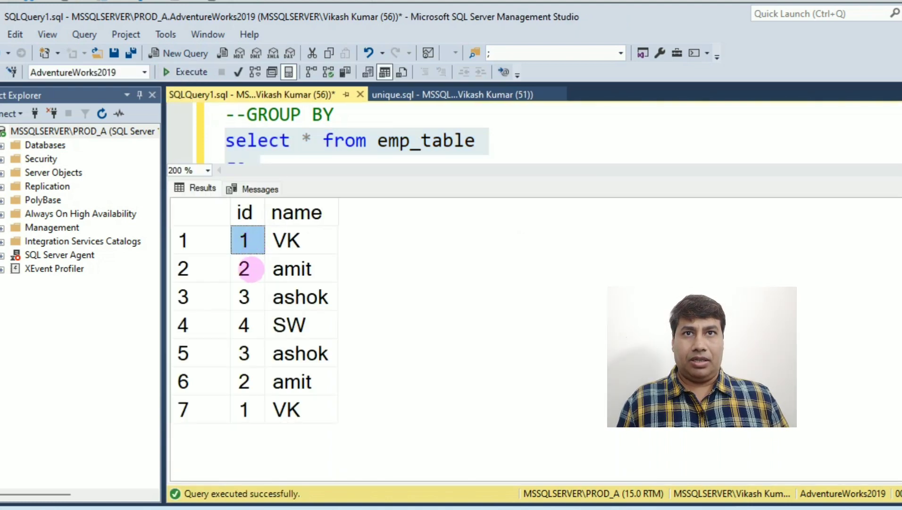
click(247, 297)
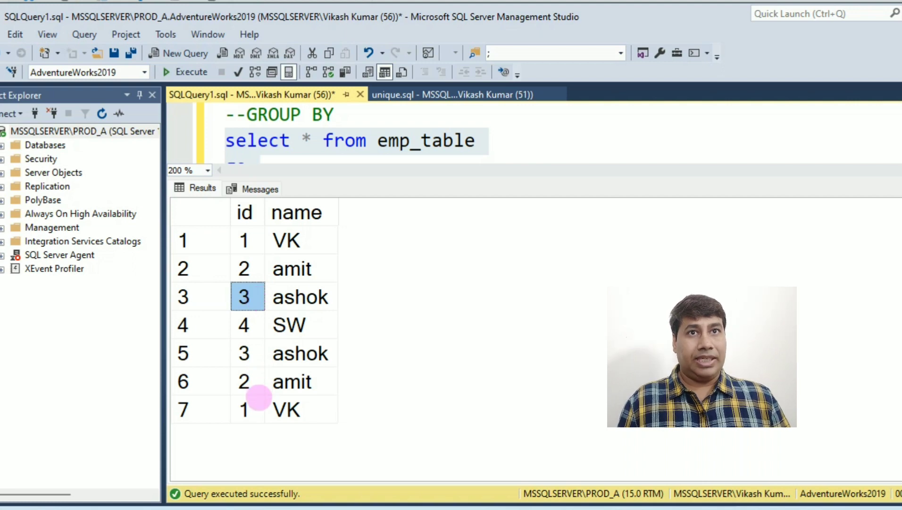
click(247, 409)
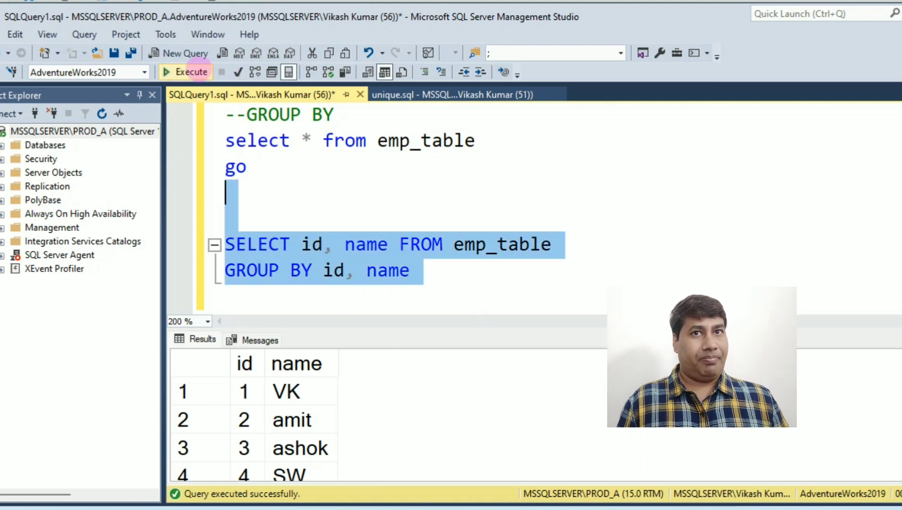
Execute SELECT id, name FROM emp_table GROUP BY id, name to return each pair once
click(244, 390)
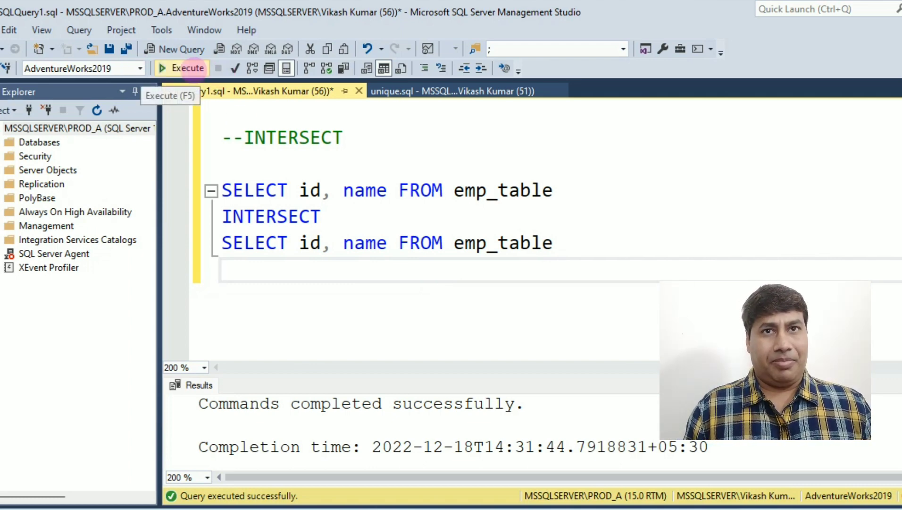
Execute the id, name INTERSECT query of emp_table with itself for unique records
click(181, 68)
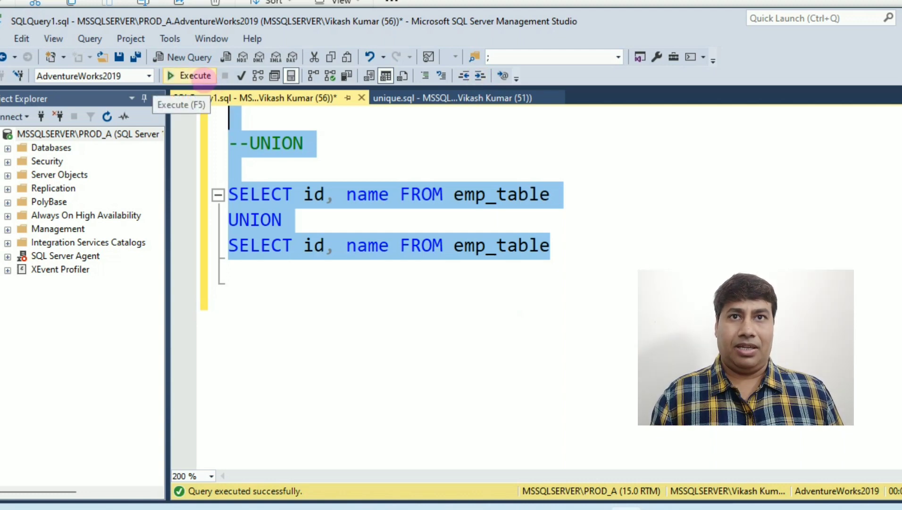
Execute the id, name UNION query of emp_table with itself to return unique records
click(196, 76)
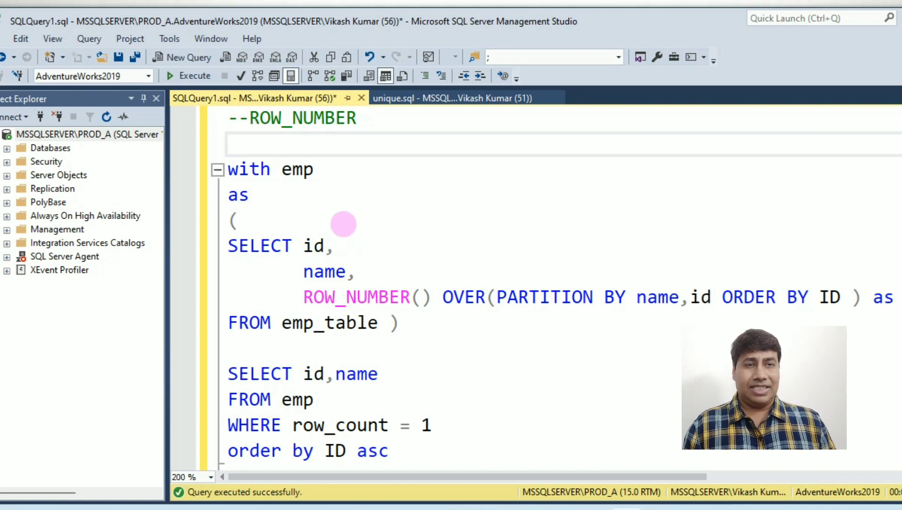
mouse_move(334, 183)
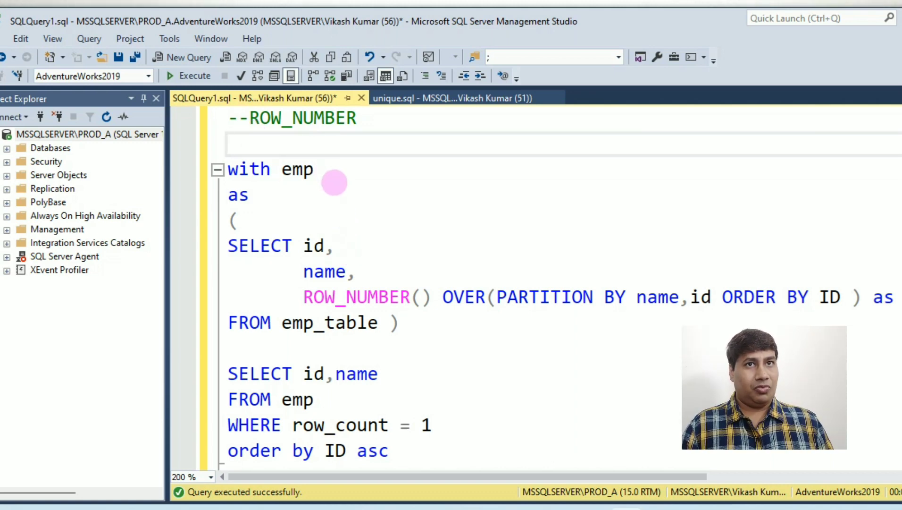
mouse_move(738, 269)
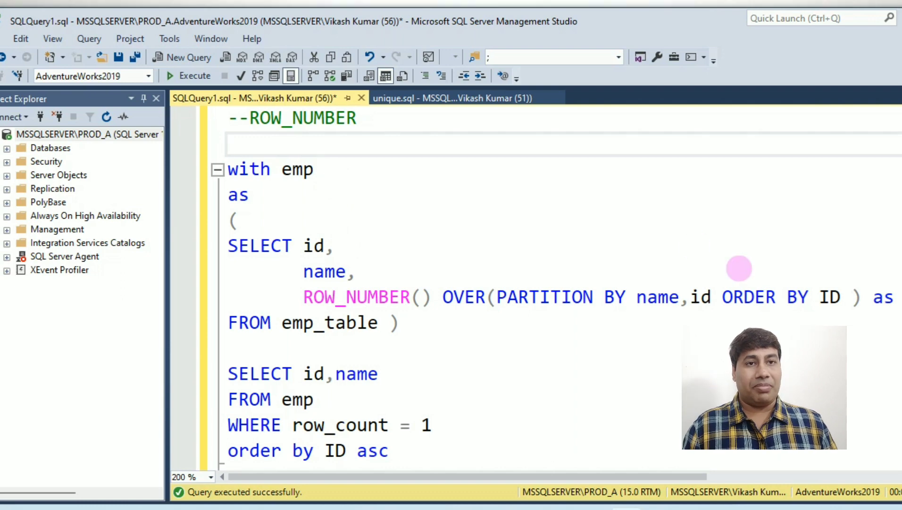
mouse_move(152, 215)
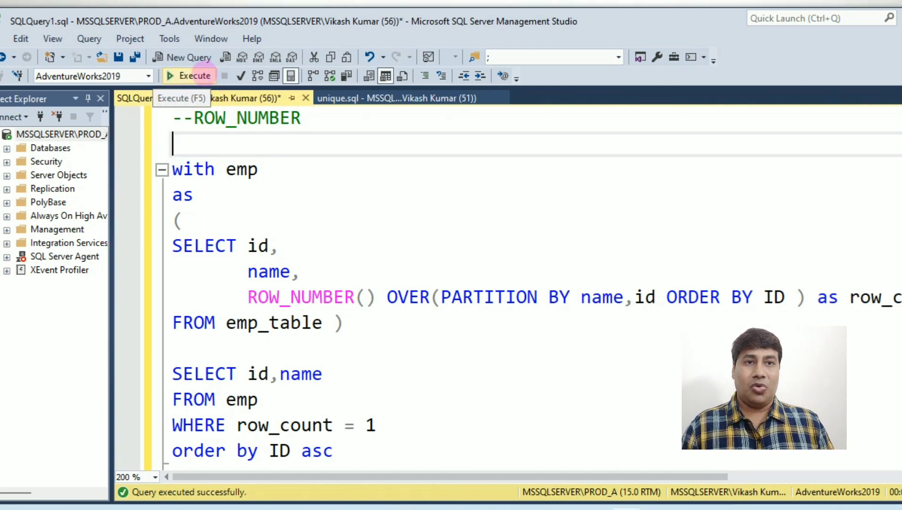
Execute the ROW_NUMBER CTE filtering row_count = 1, returning VK, amit, ashok, SW
click(195, 76)
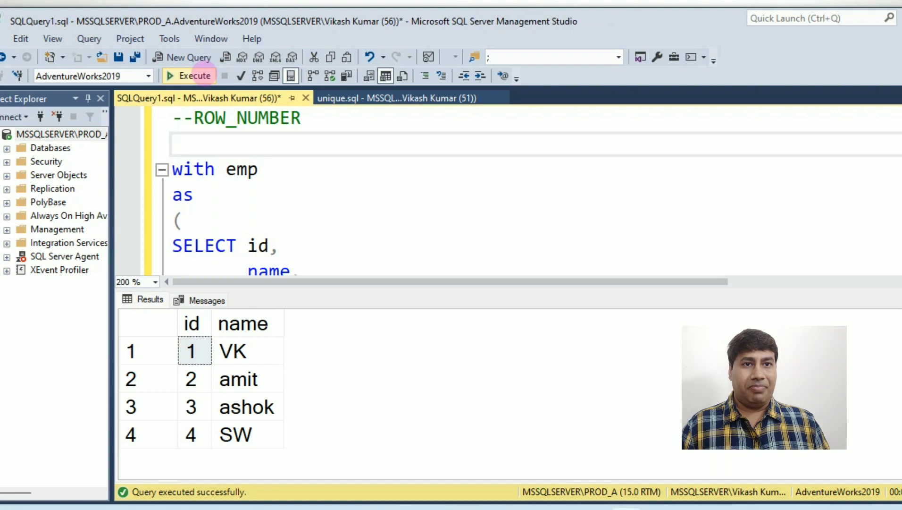